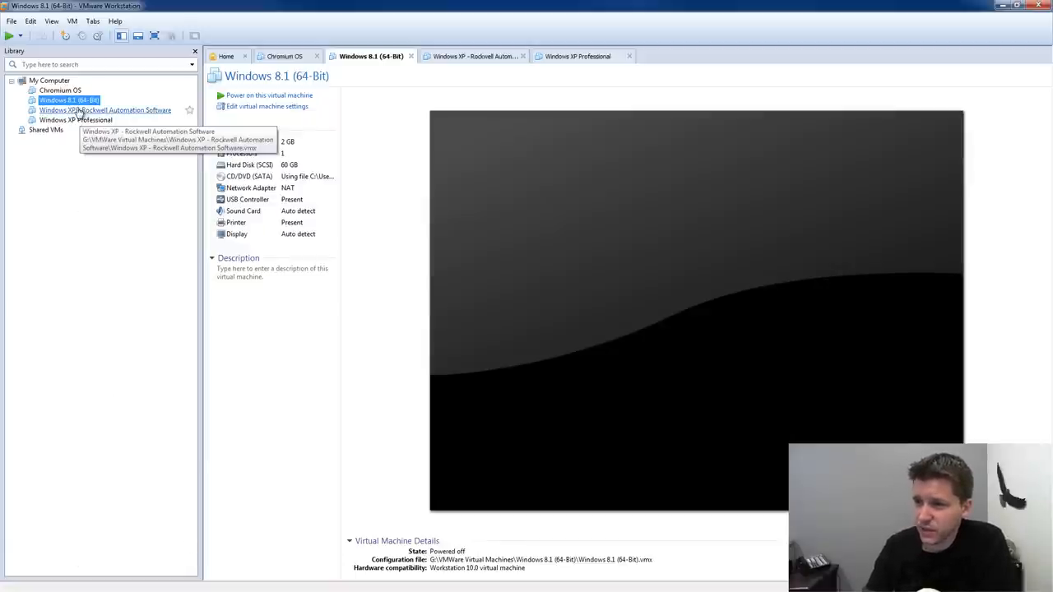
Step: Power on the Windows 8.1 (64-bit) virtual machine
click(270, 95)
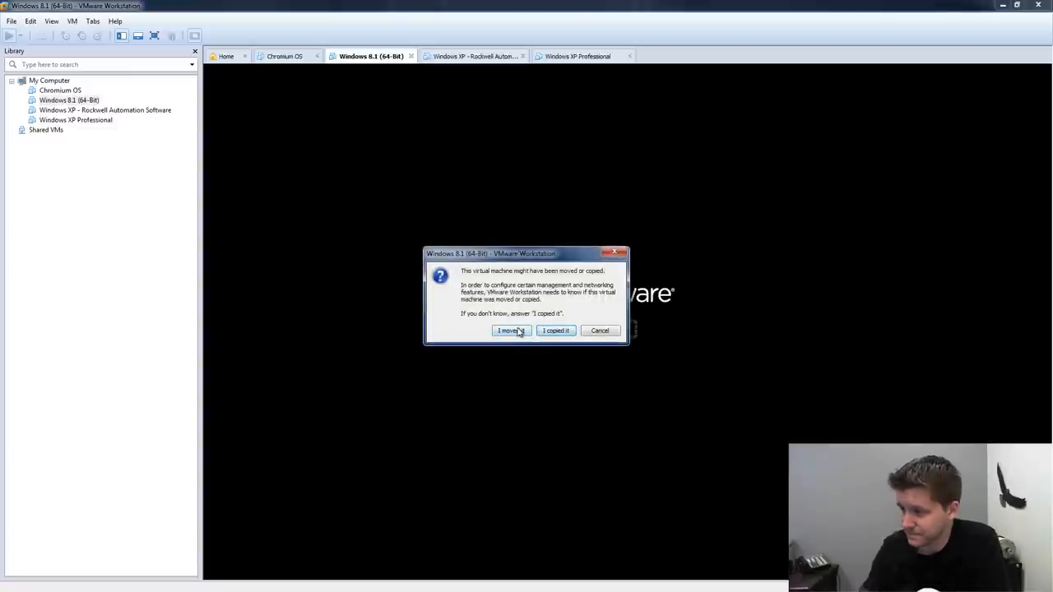
Step: Answer 'I moved it' so the VM boots into Windows Setup
click(510, 329)
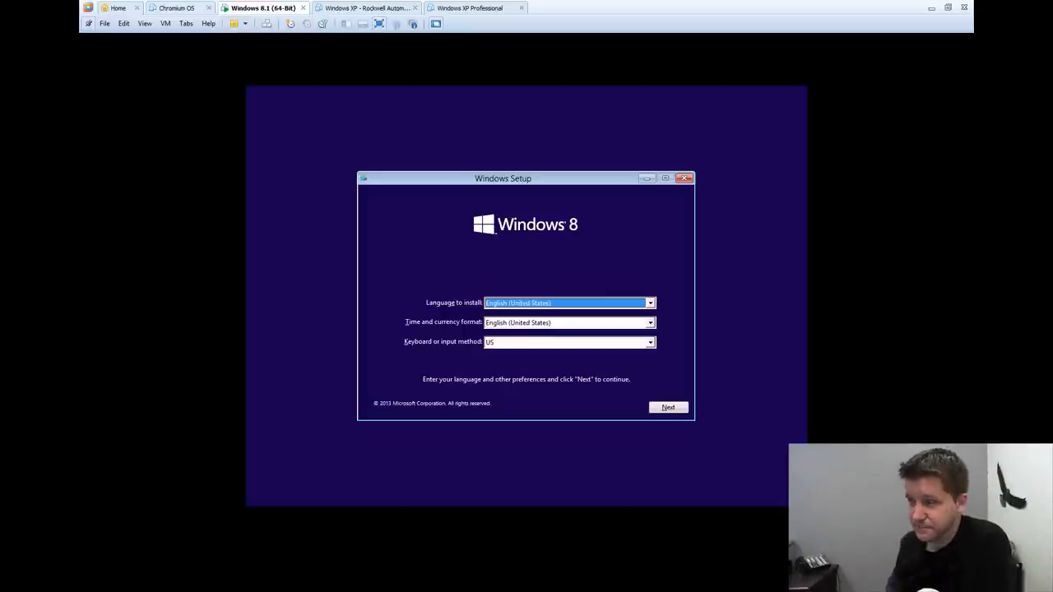
mouse_move(911, 330)
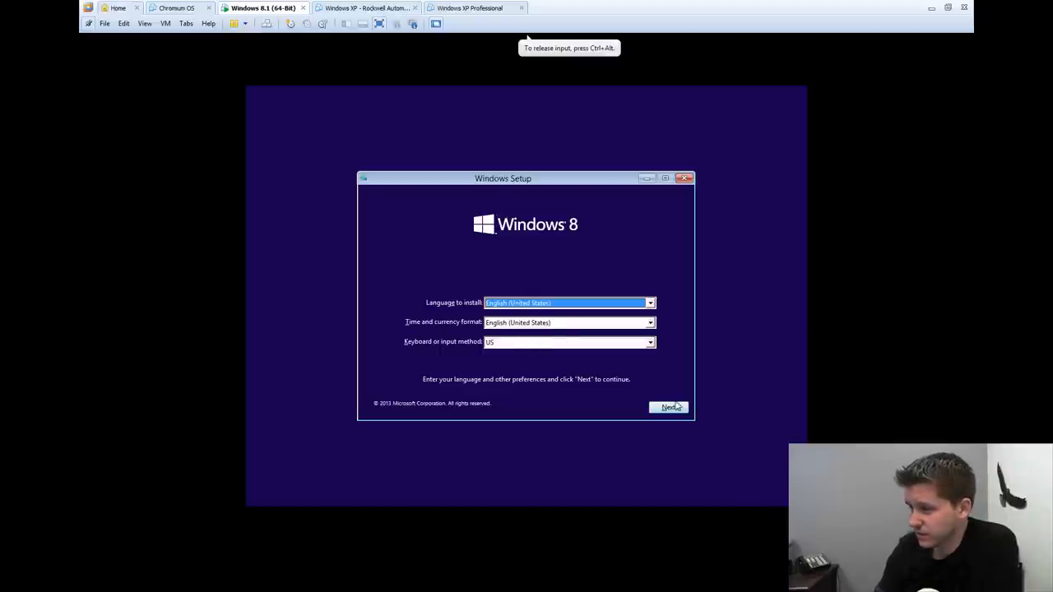
Step: Keep English (United States) language and US keyboard, then begin Install now
click(668, 408)
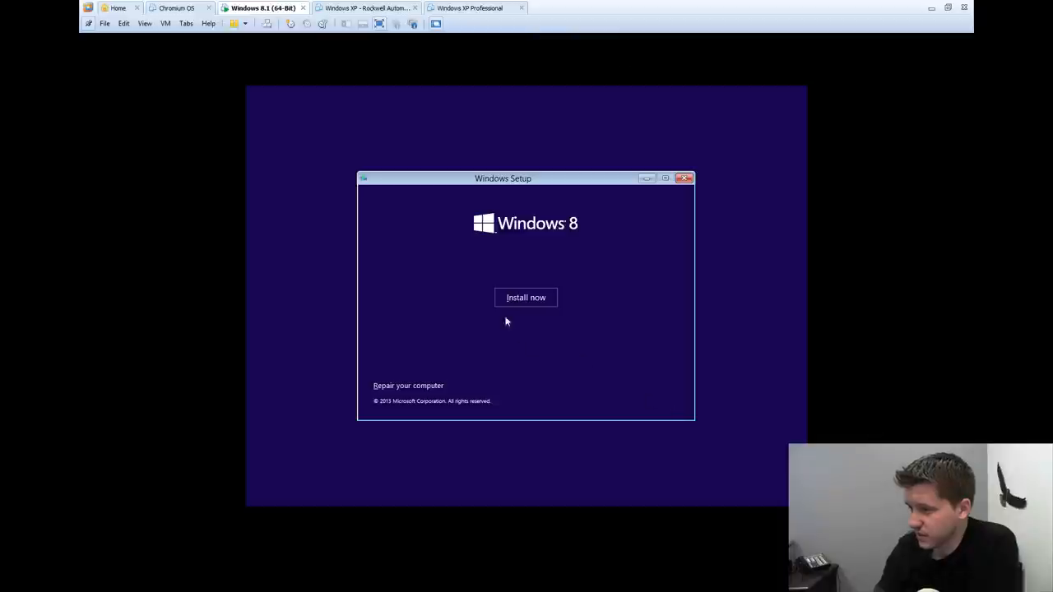
click(526, 296)
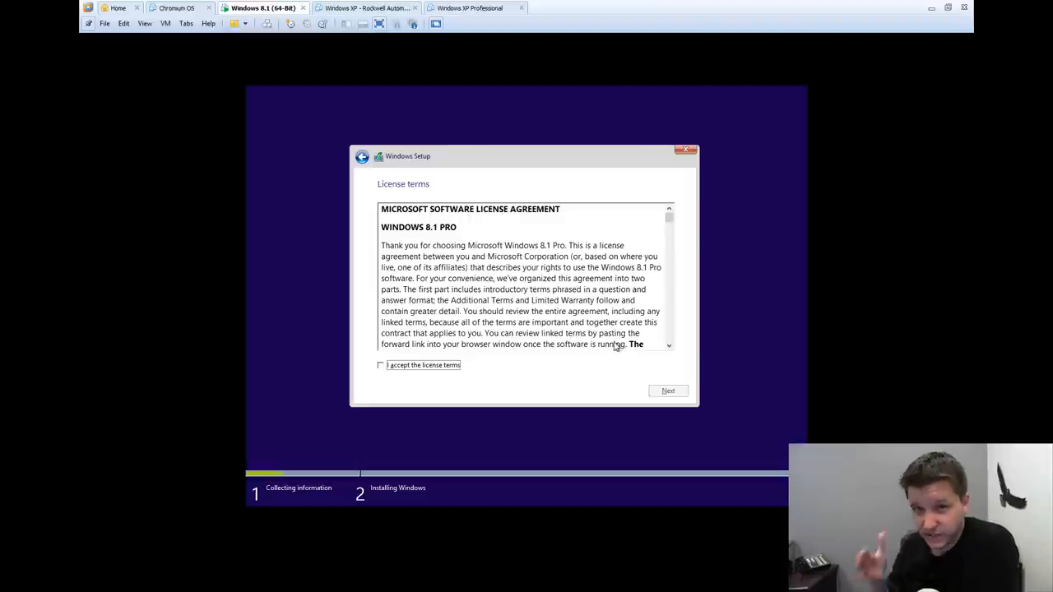
mouse_move(365, 347)
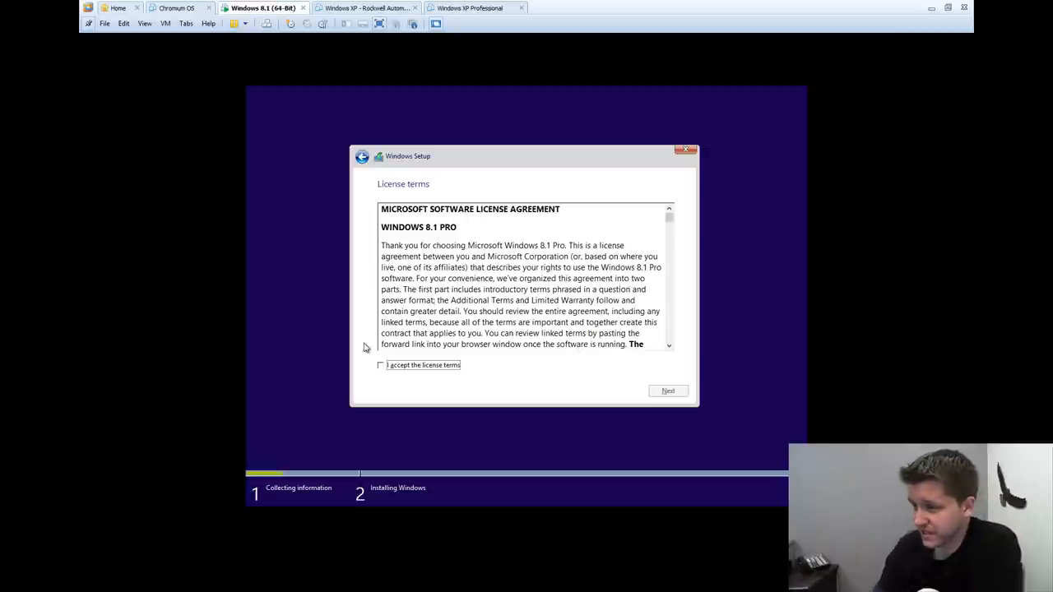
Step: Accept the Windows 8.1 Pro license terms and reach the installation type choice
click(382, 366)
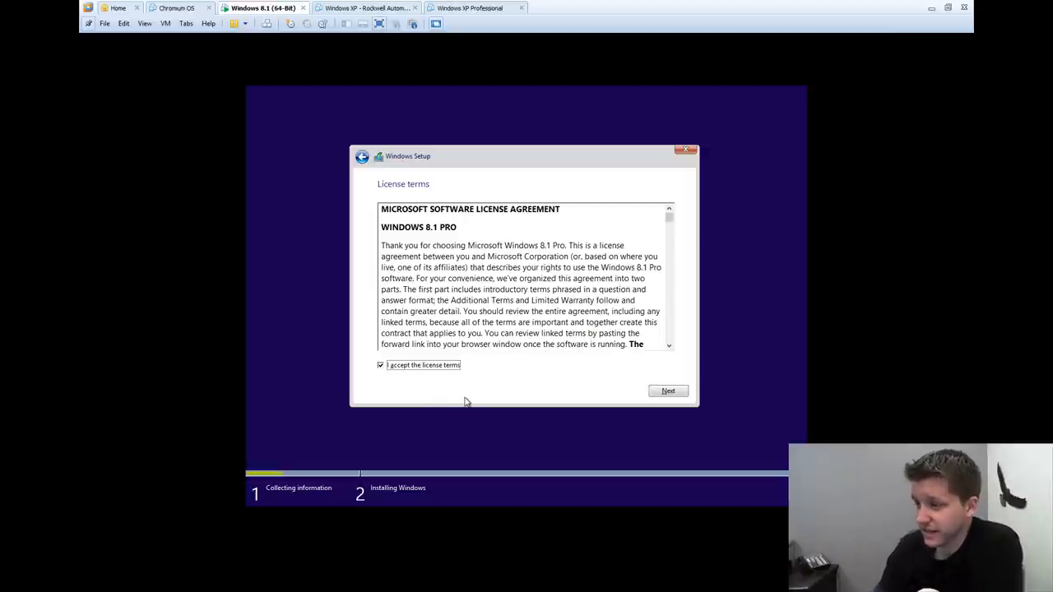
click(668, 391)
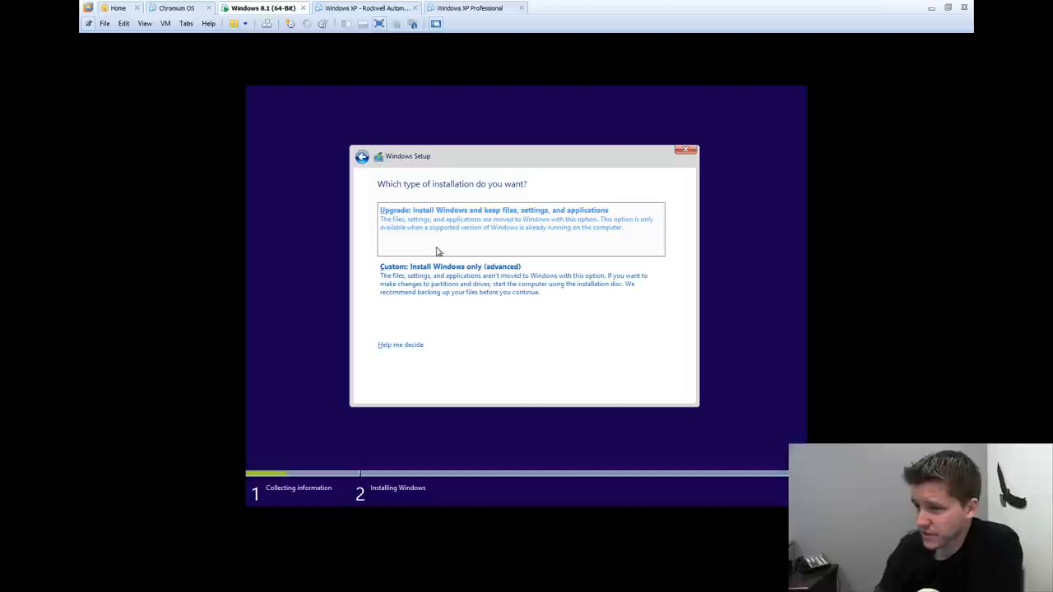
click(450, 280)
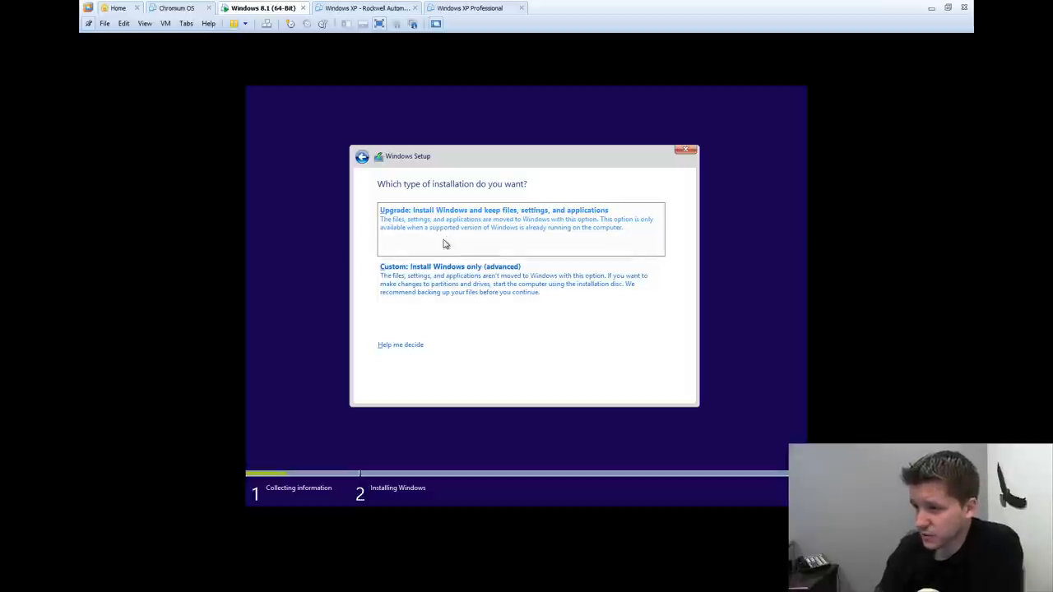
mouse_move(444, 237)
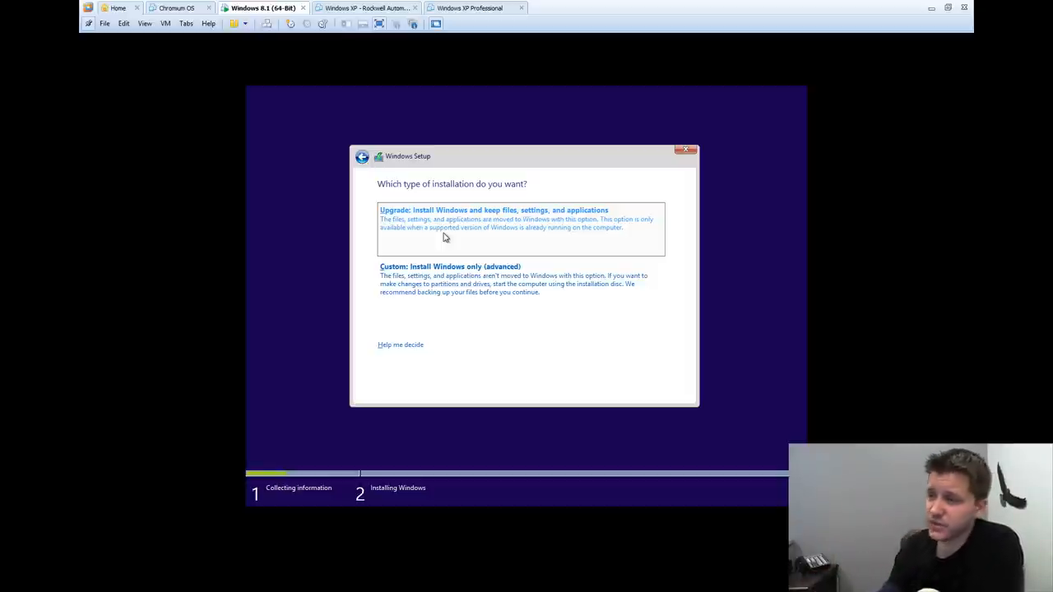
mouse_move(461, 283)
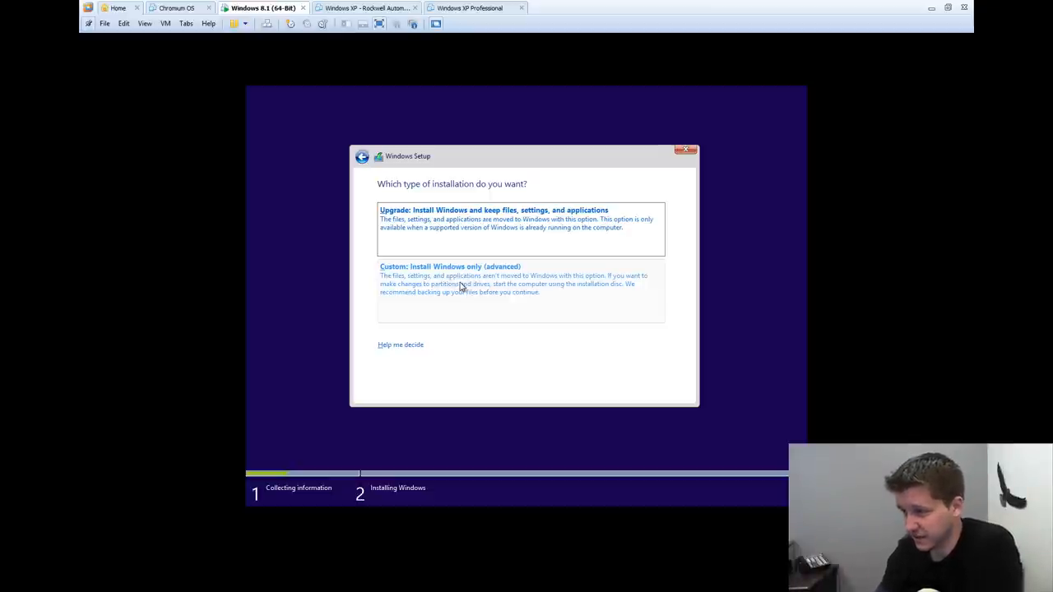
Step: Choose Custom install and target Drive 0 Unallocated Space, 60.0 GB
click(449, 267)
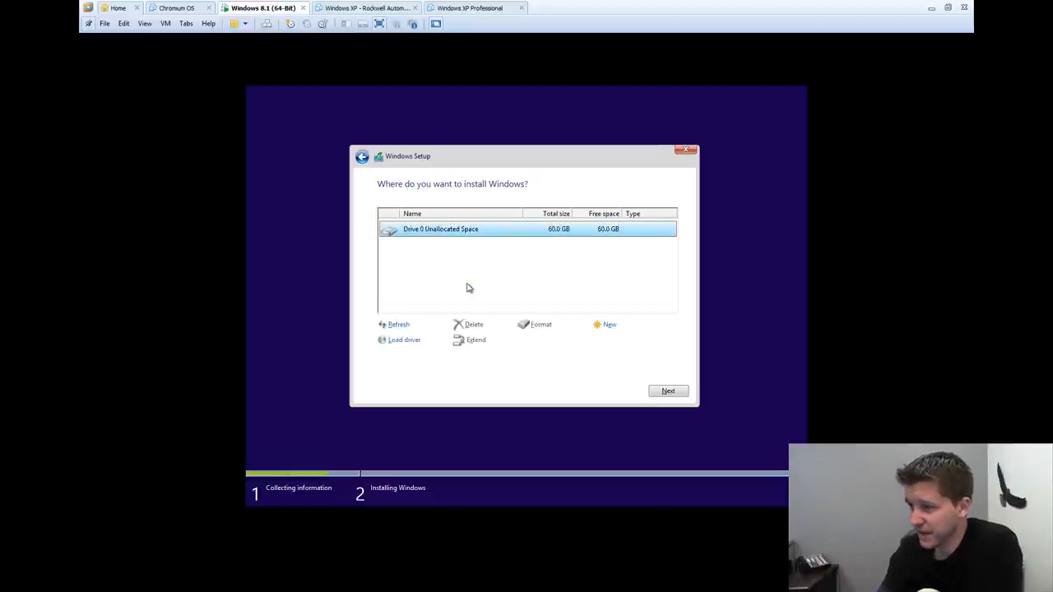
mouse_move(419, 260)
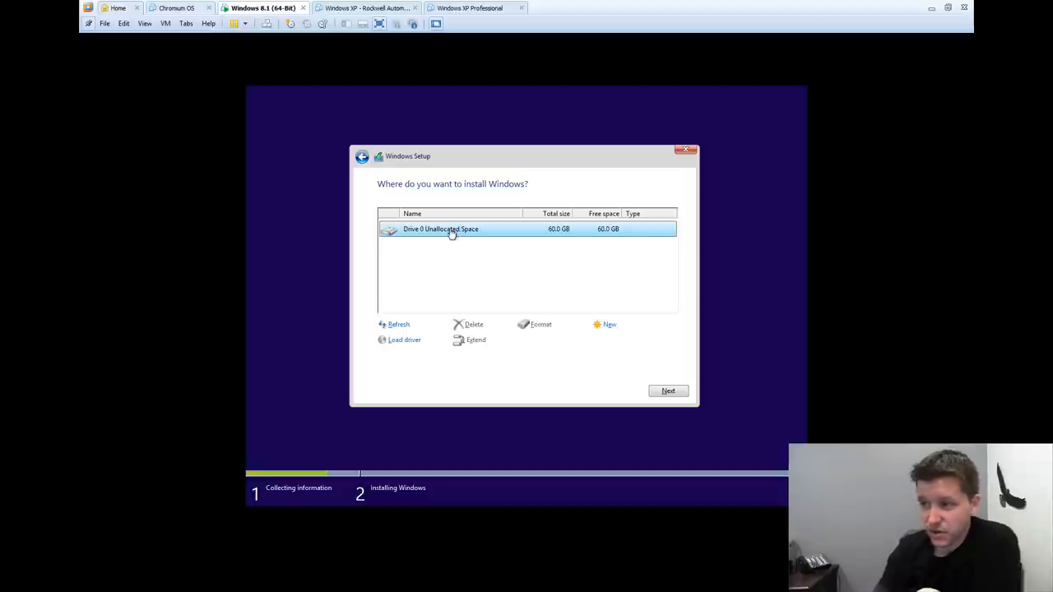
mouse_move(411, 244)
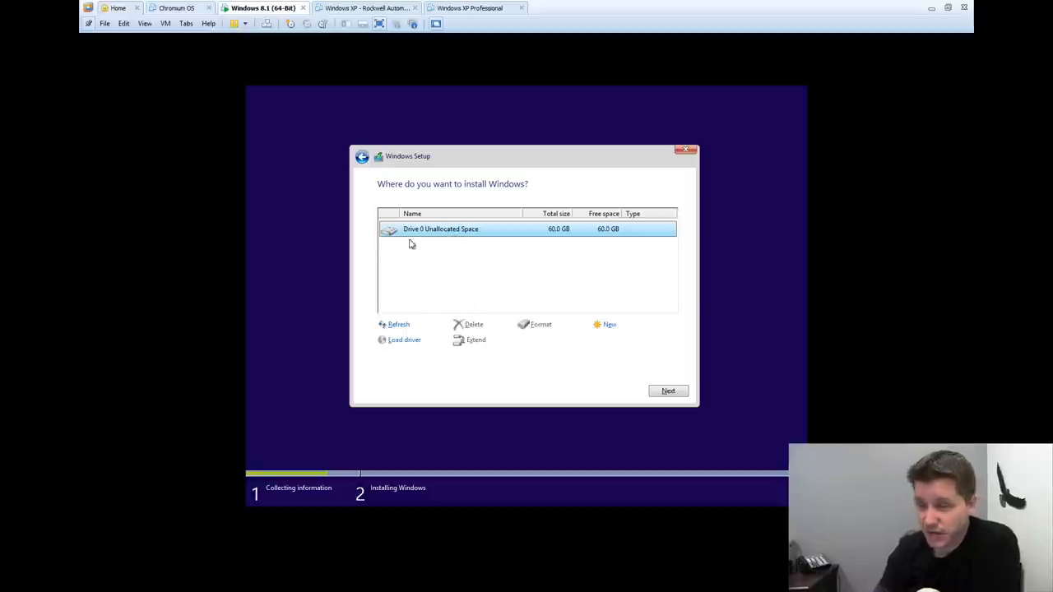
mouse_move(452, 290)
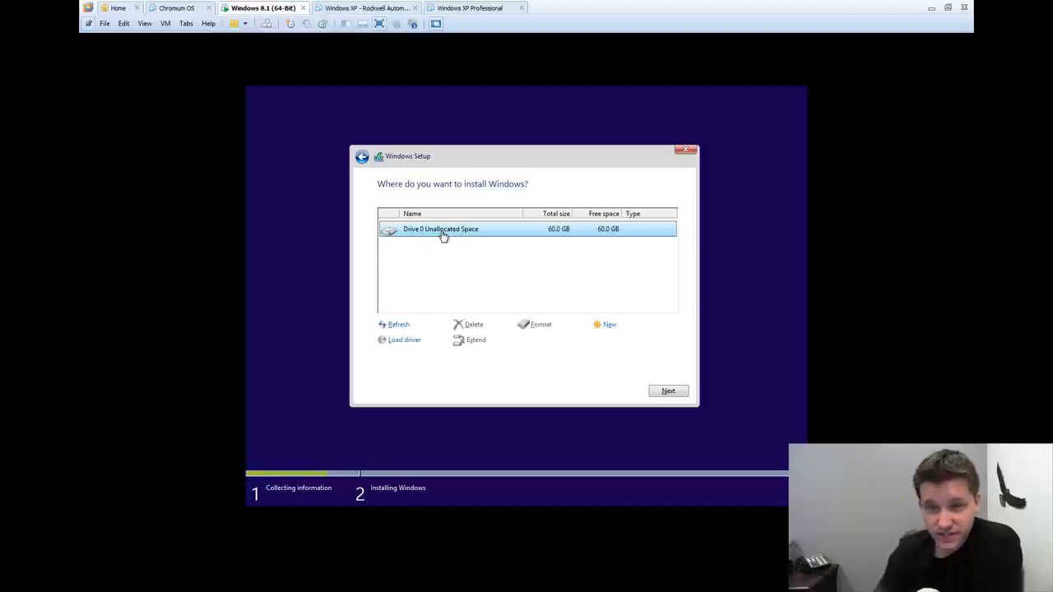
mouse_move(471, 330)
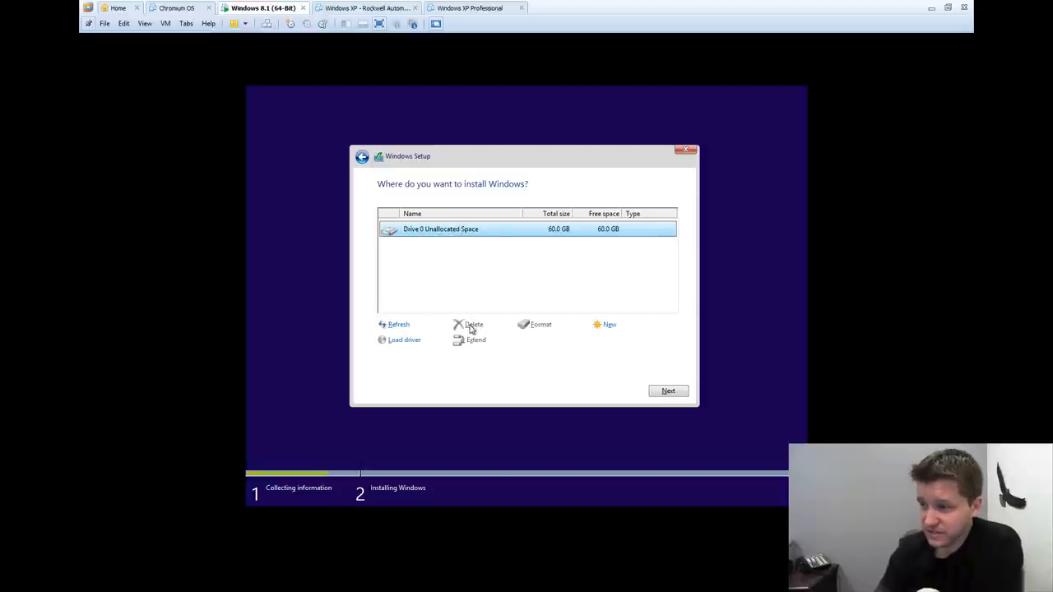
mouse_move(447, 234)
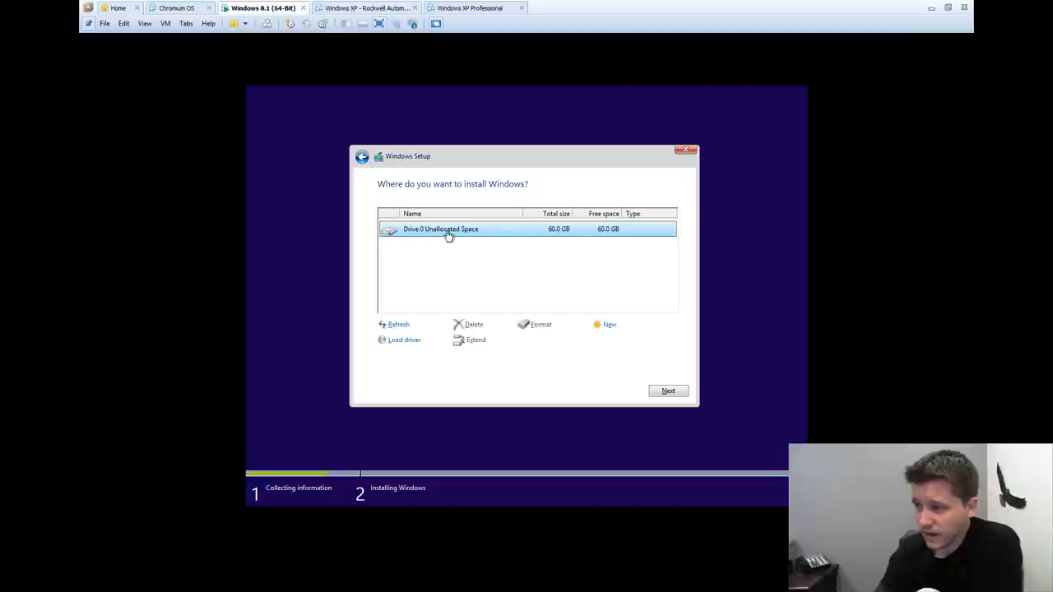
mouse_move(443, 287)
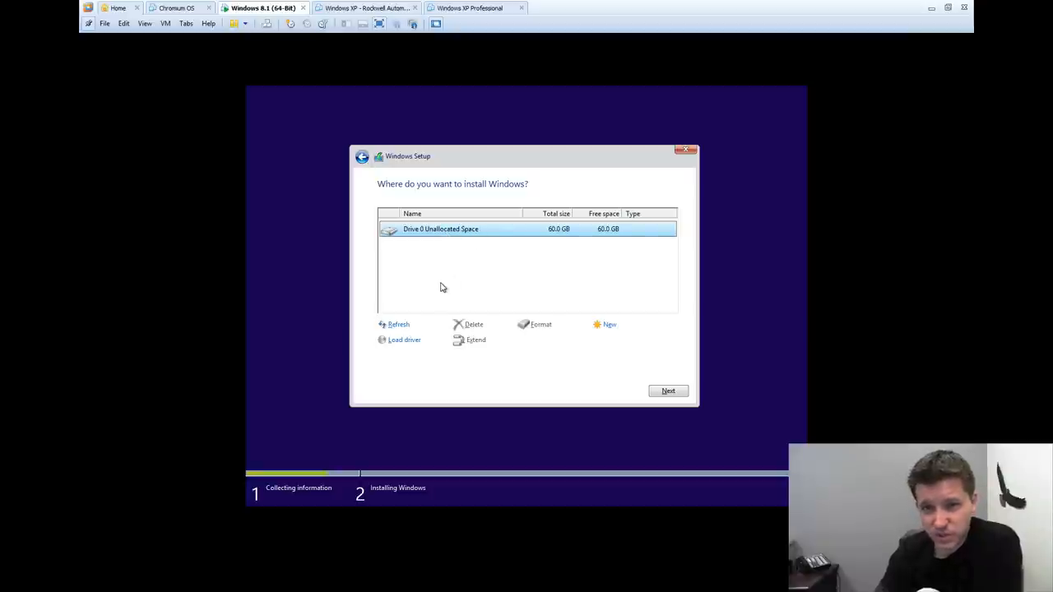
mouse_move(485, 270)
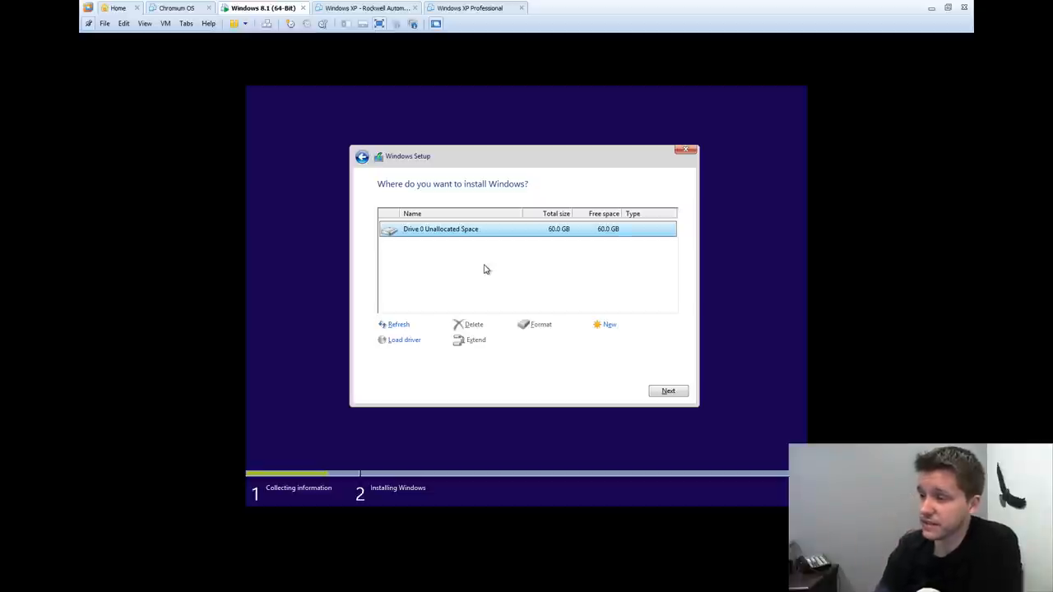
mouse_move(500, 287)
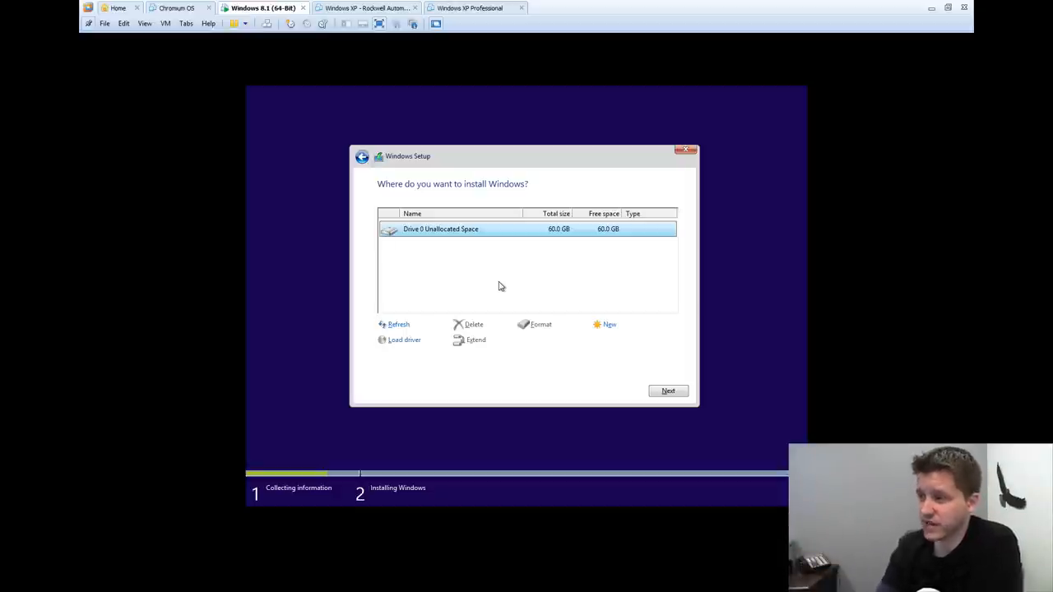
mouse_move(485, 288)
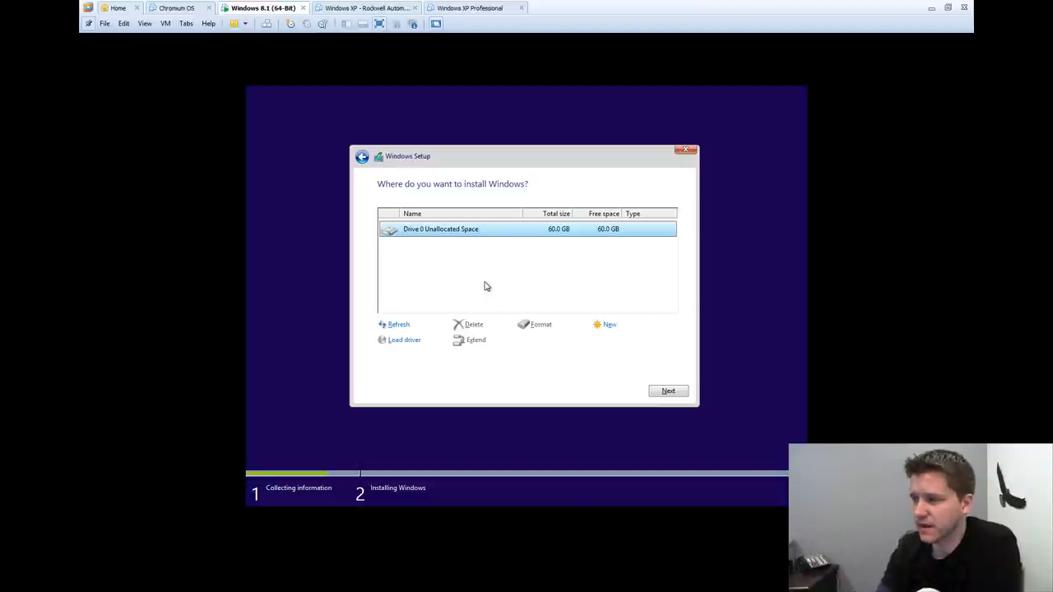
mouse_move(510, 283)
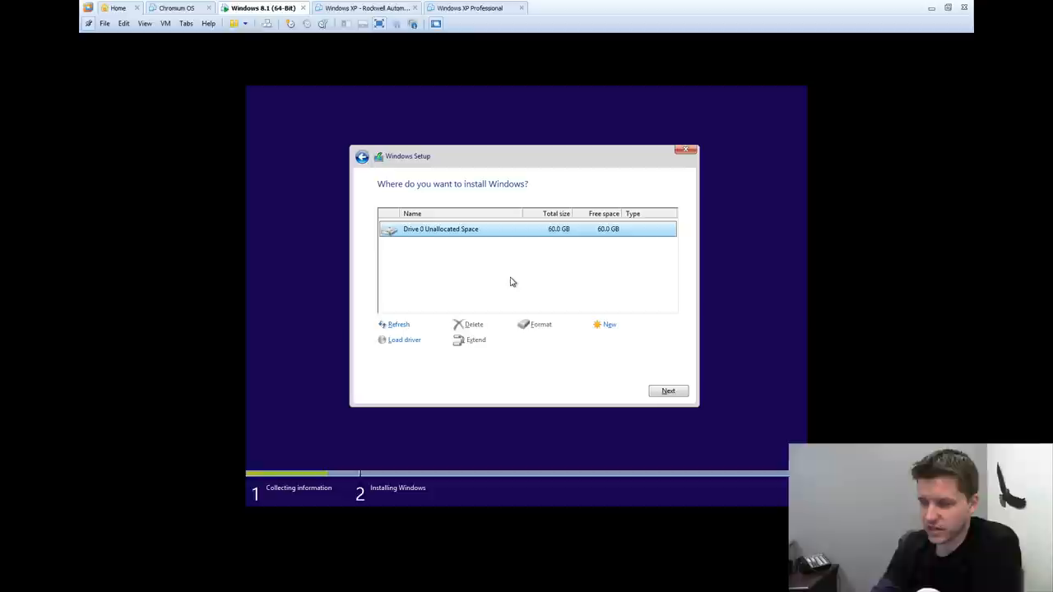
mouse_move(429, 230)
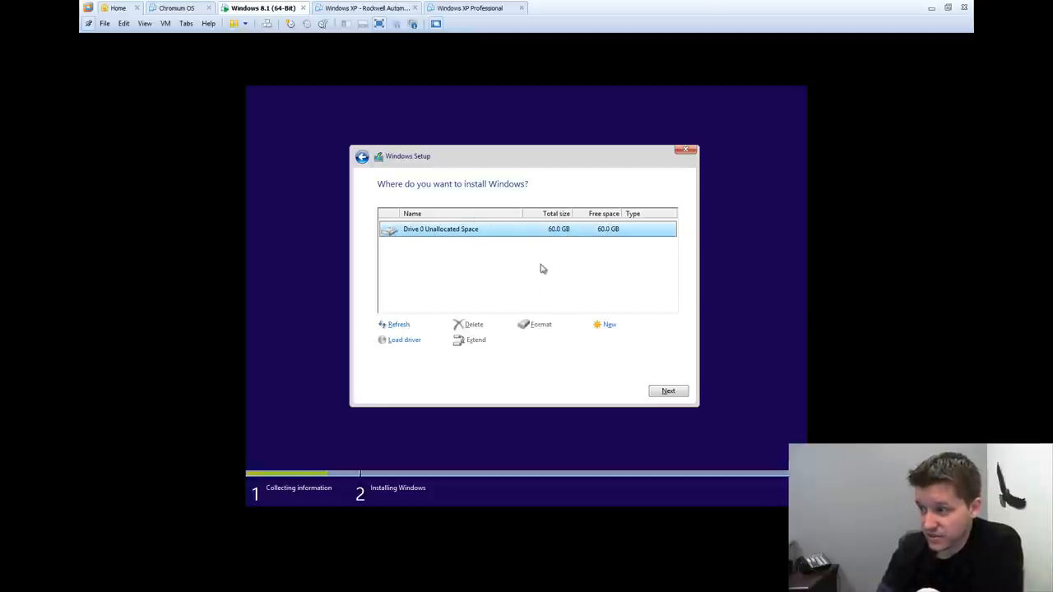
mouse_move(469, 229)
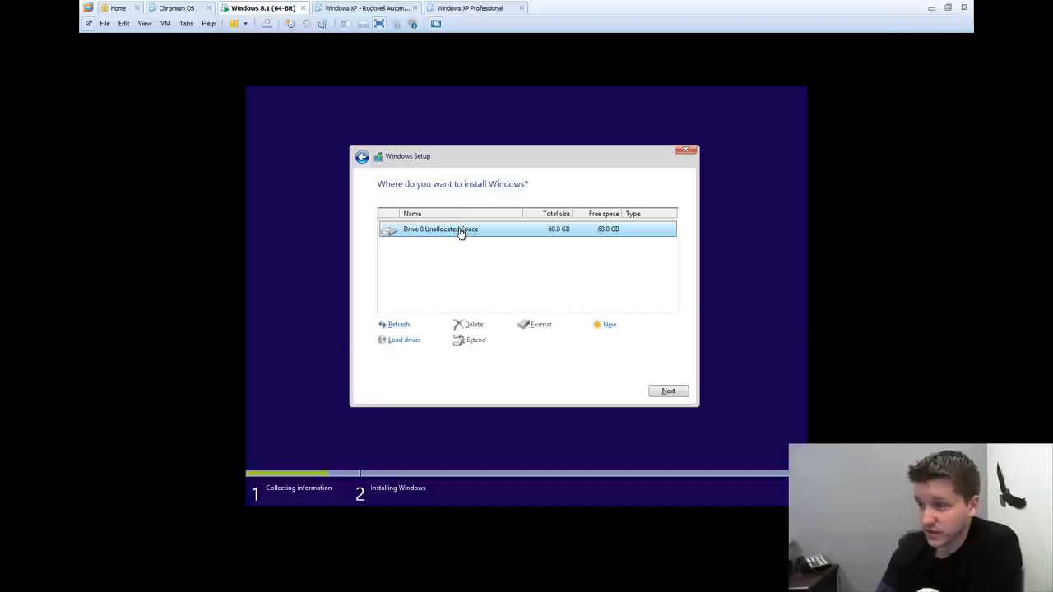
mouse_move(508, 250)
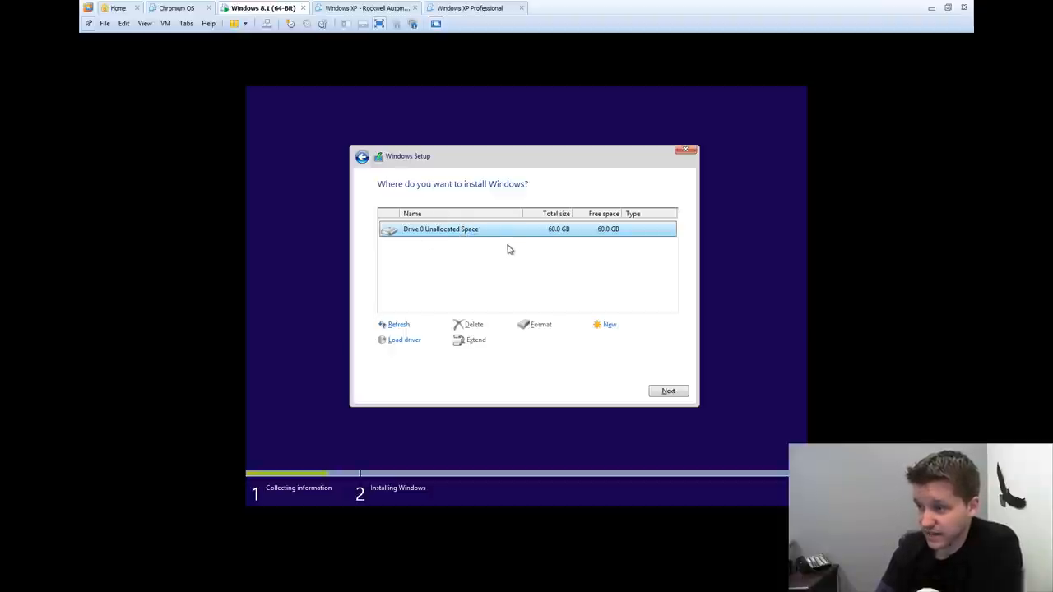
mouse_move(610, 326)
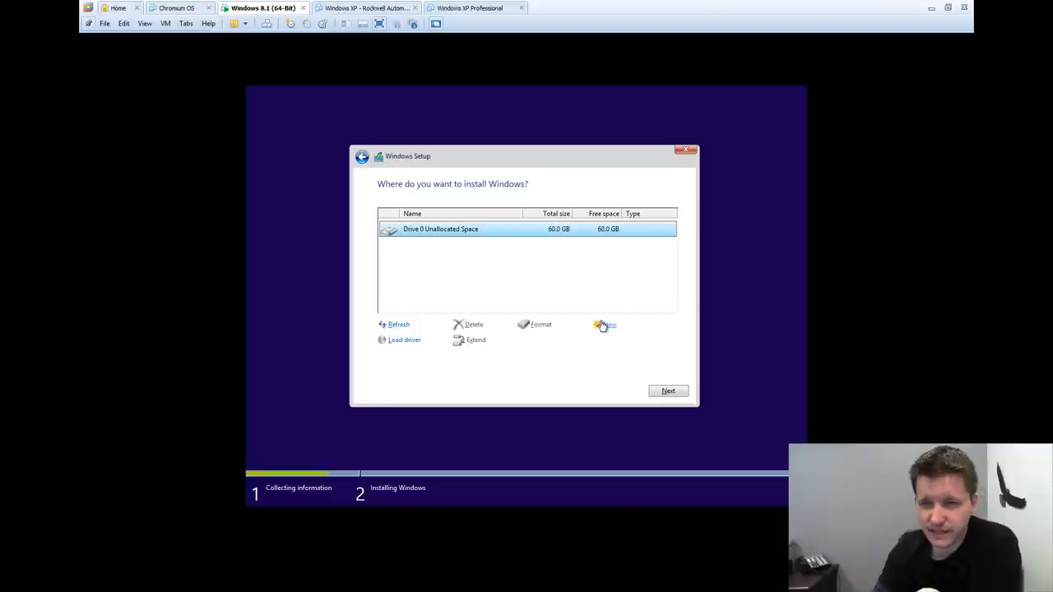
mouse_move(585, 344)
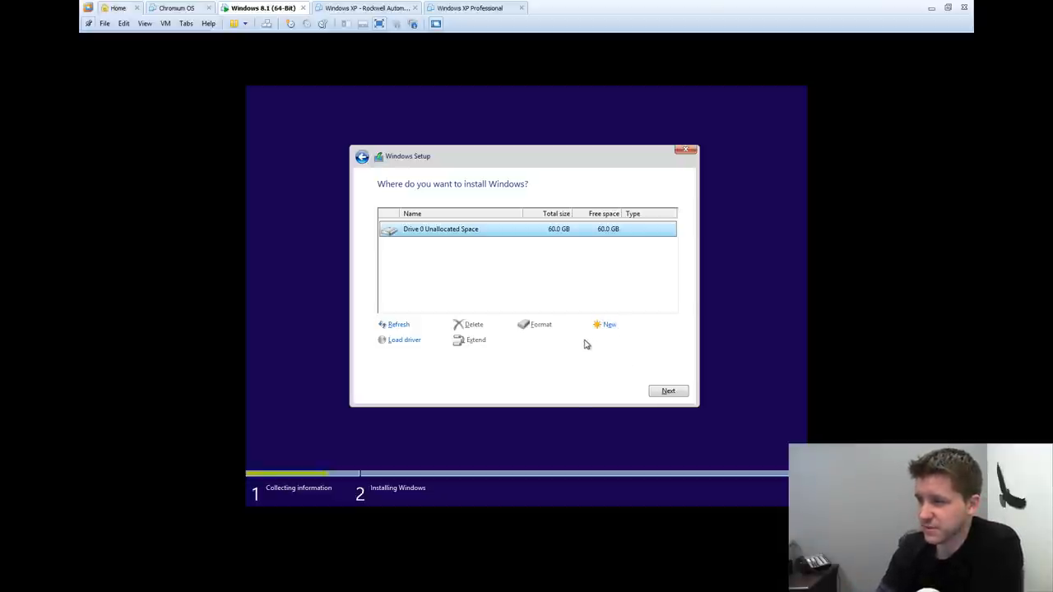
click(668, 392)
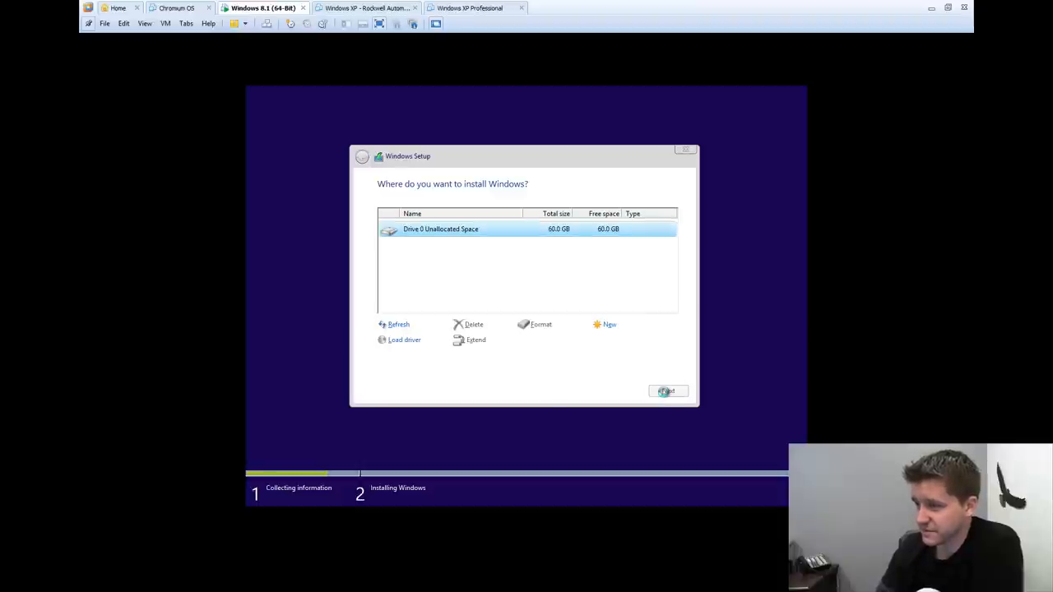
Step: Let setup finish copying files and restart the virtual machine now
click(666, 392)
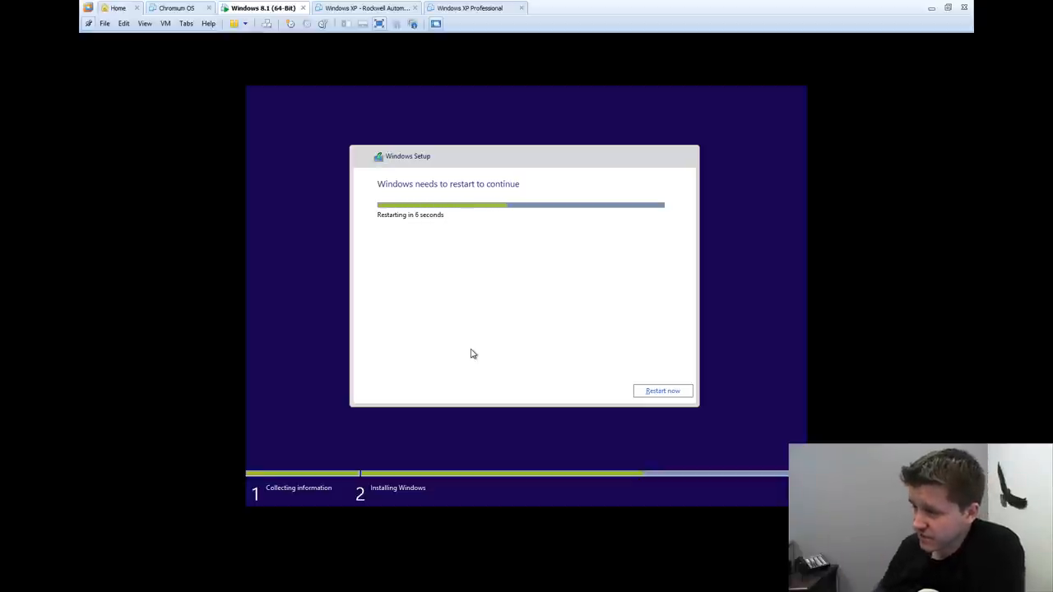
click(662, 391)
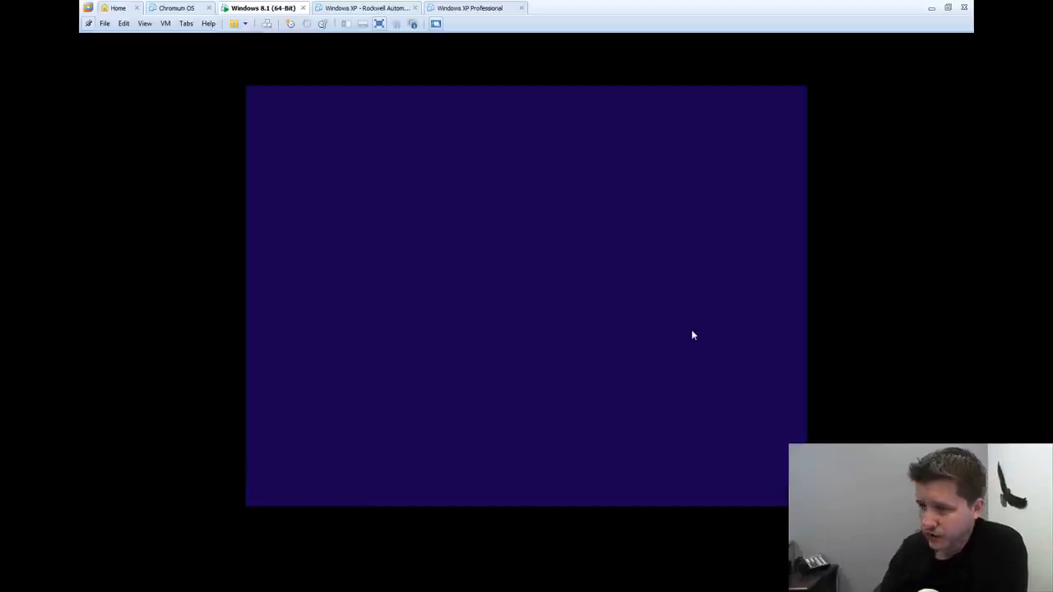